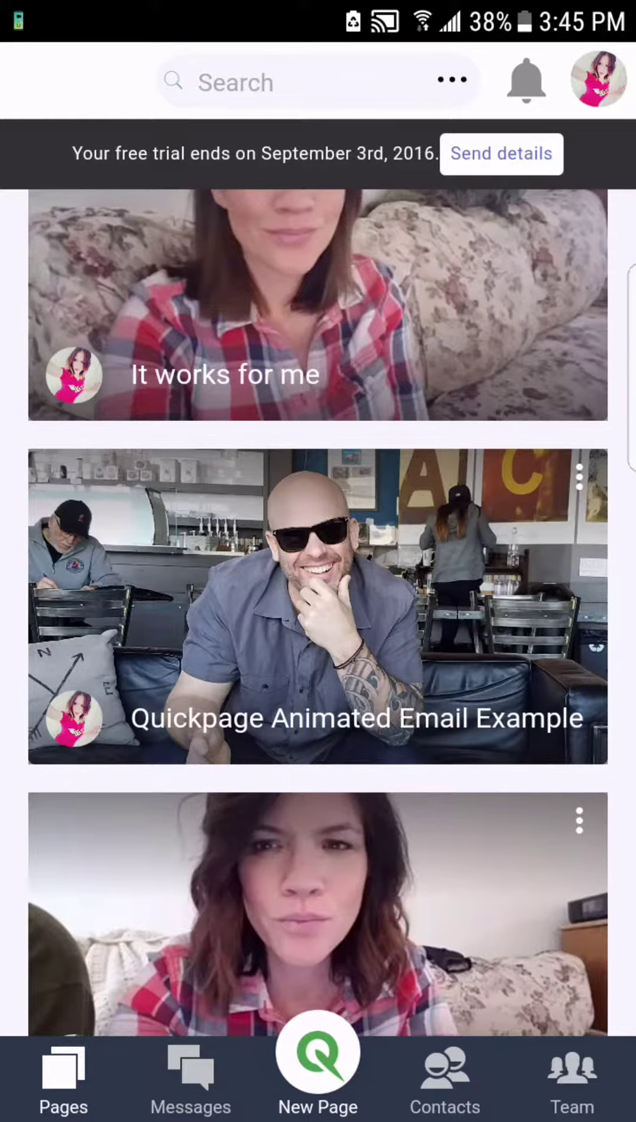
Scroll the Pages list to reach the Quickpage Animated Email Example page
scroll(up, 3)
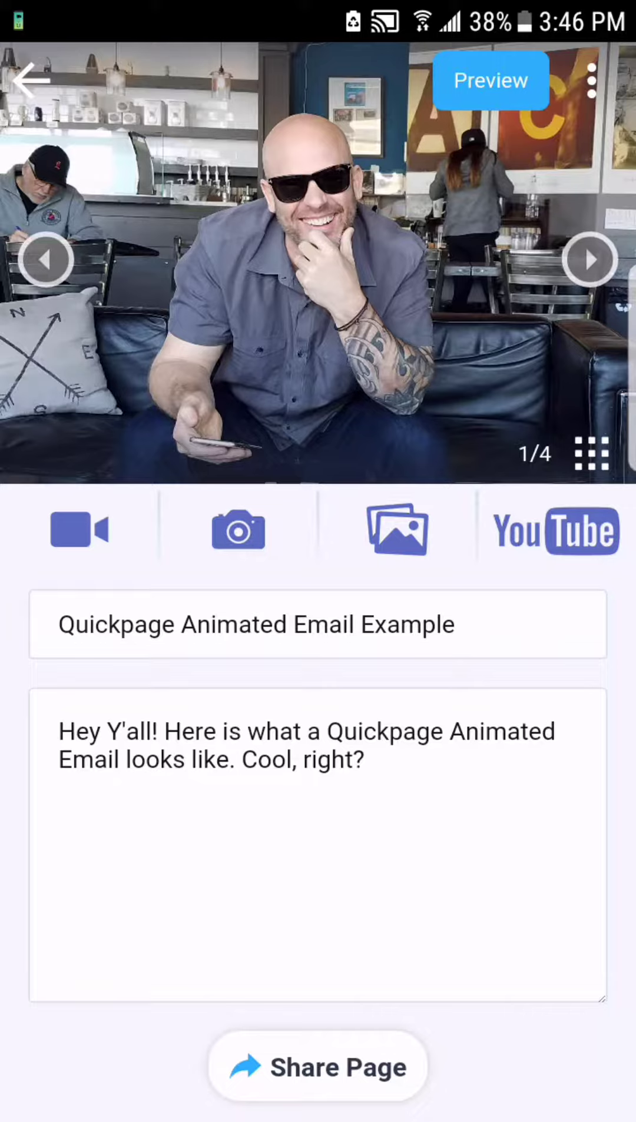
Move the green-screen video to the first media slot and save the new order
click(592, 454)
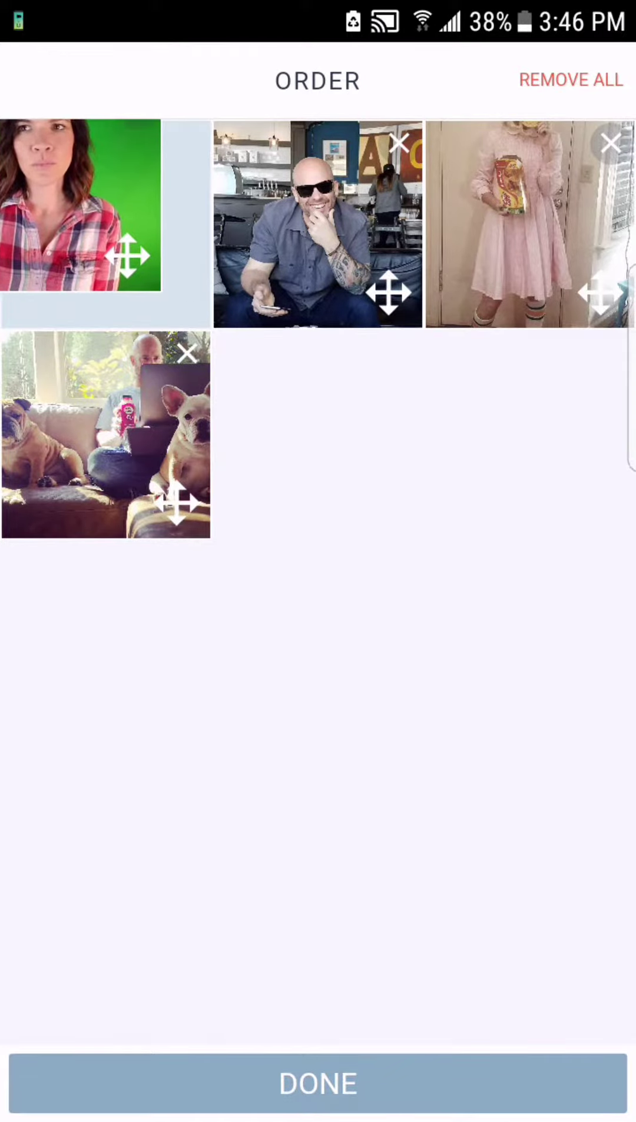
click(106, 224)
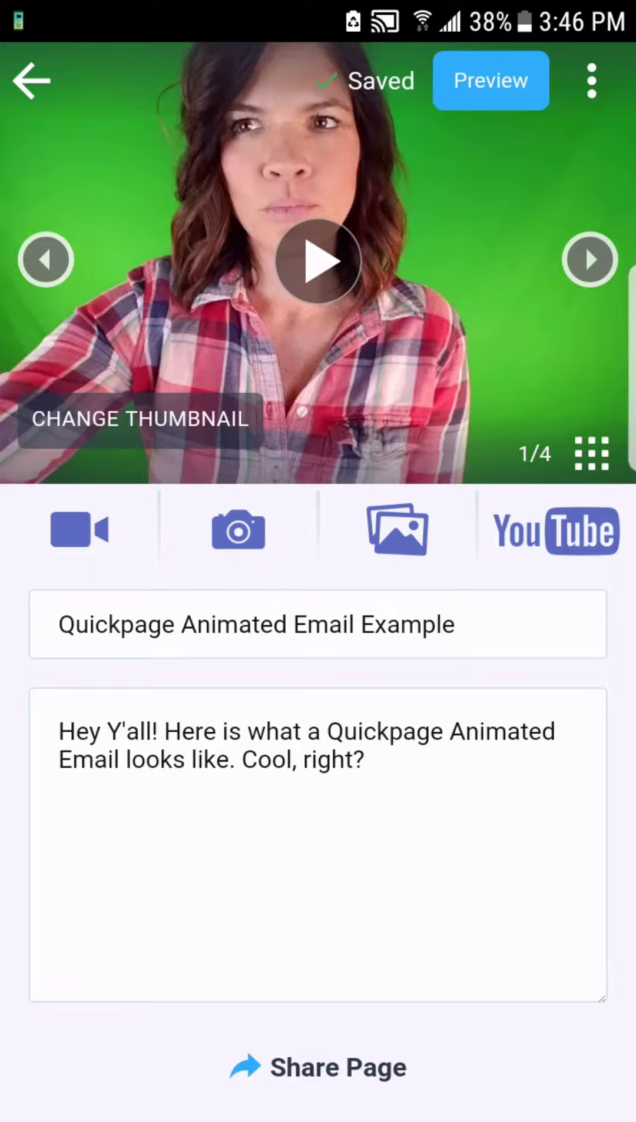
Share the page via Quickpage leads, emailing it to one added contact
click(318, 1066)
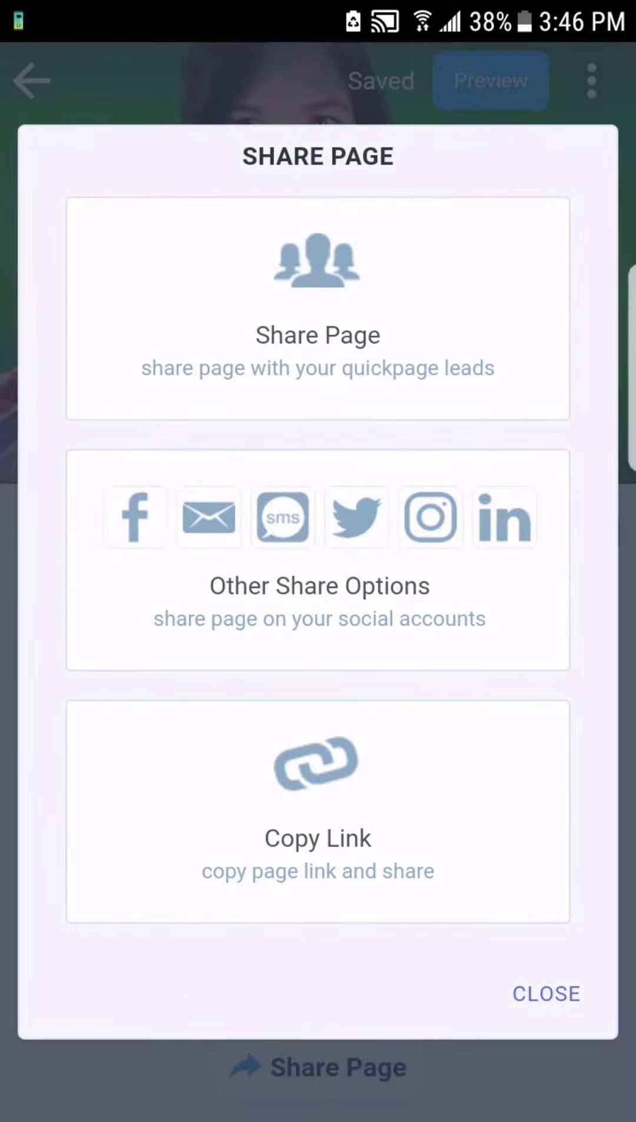
click(317, 309)
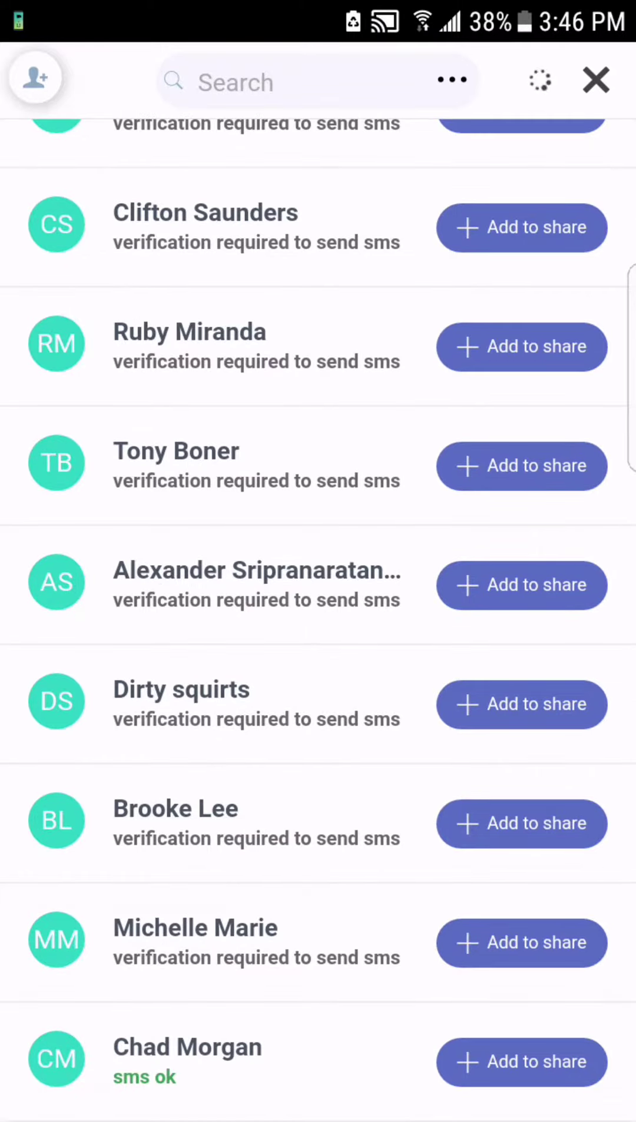
click(520, 942)
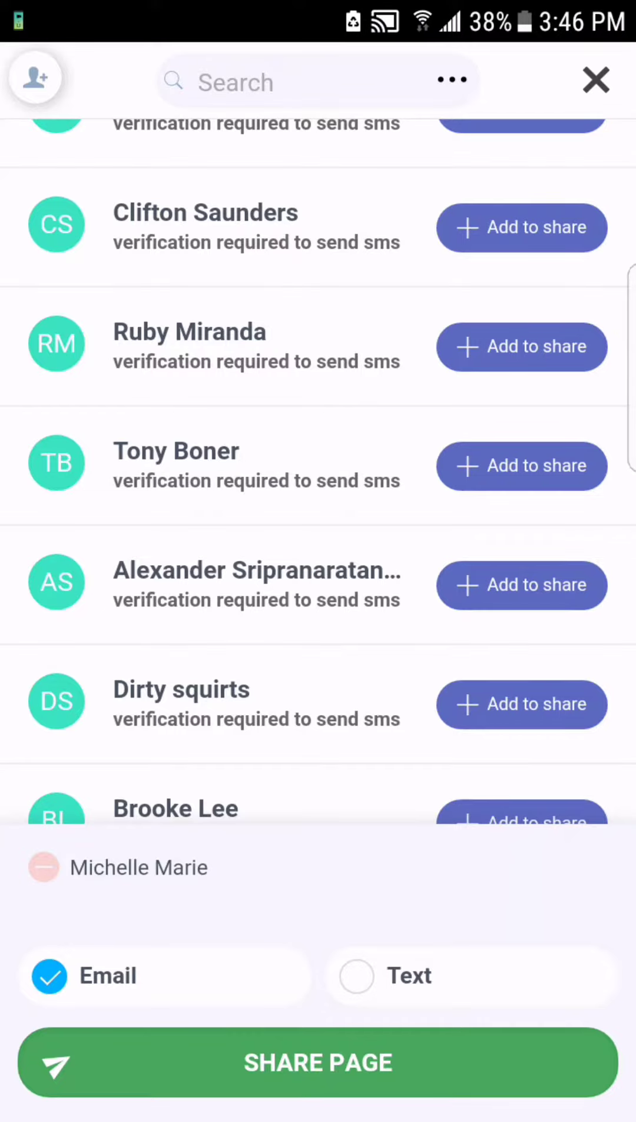
click(318, 1062)
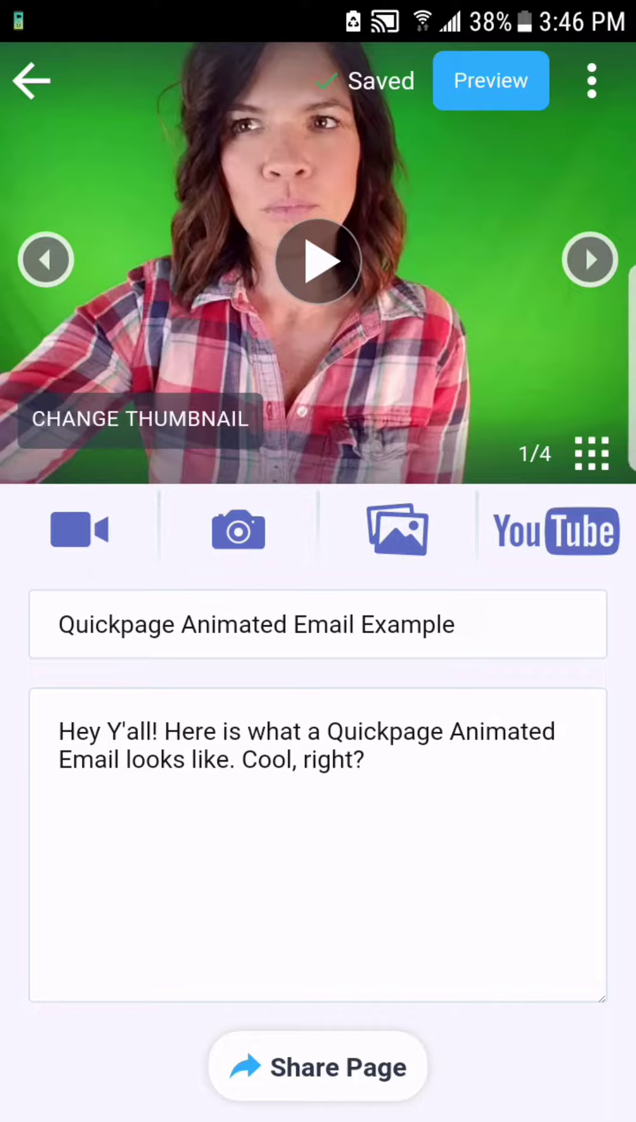
Return to the Android home screen and launch Gmail
key(HOME)
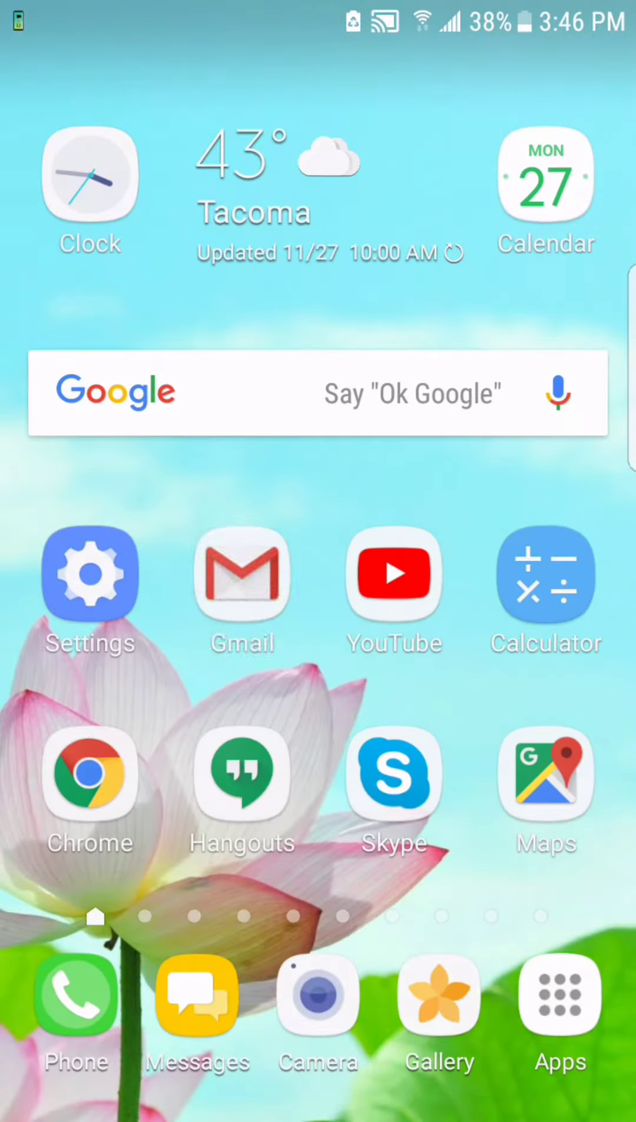
click(241, 574)
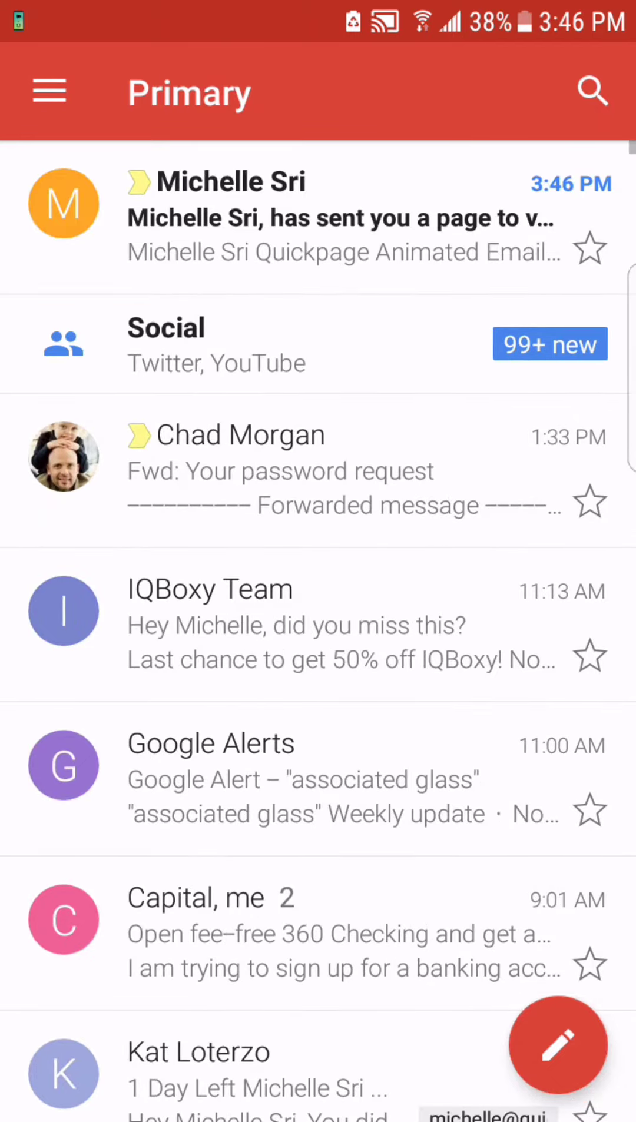
Open the 'has sent you a page to view' email, scroll through it, then View Page
click(322, 215)
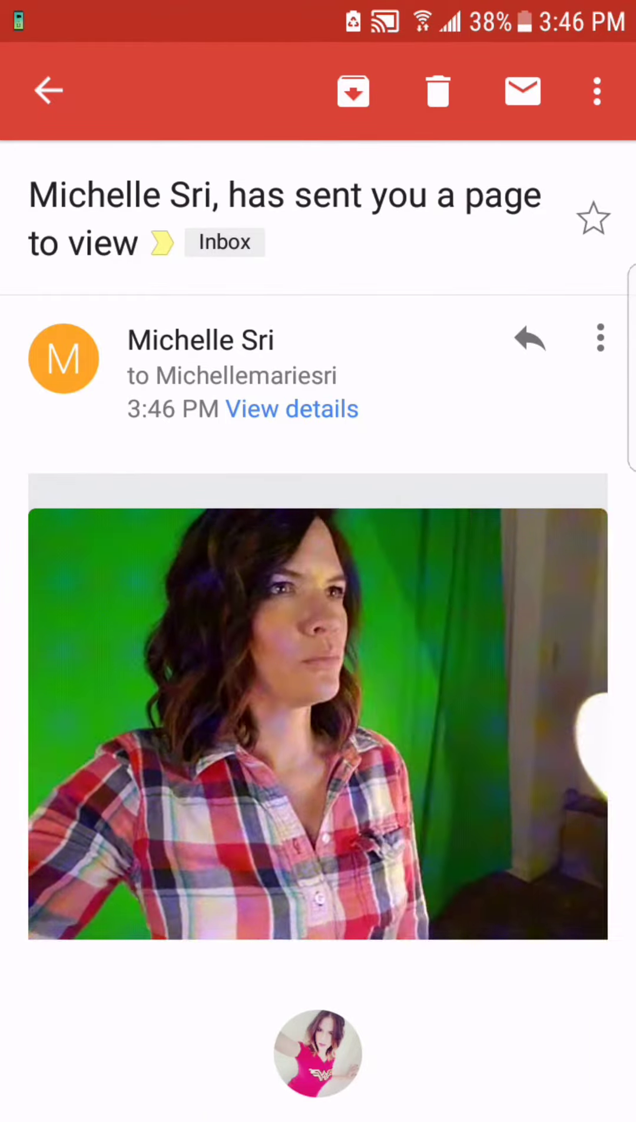
scroll(down, 3)
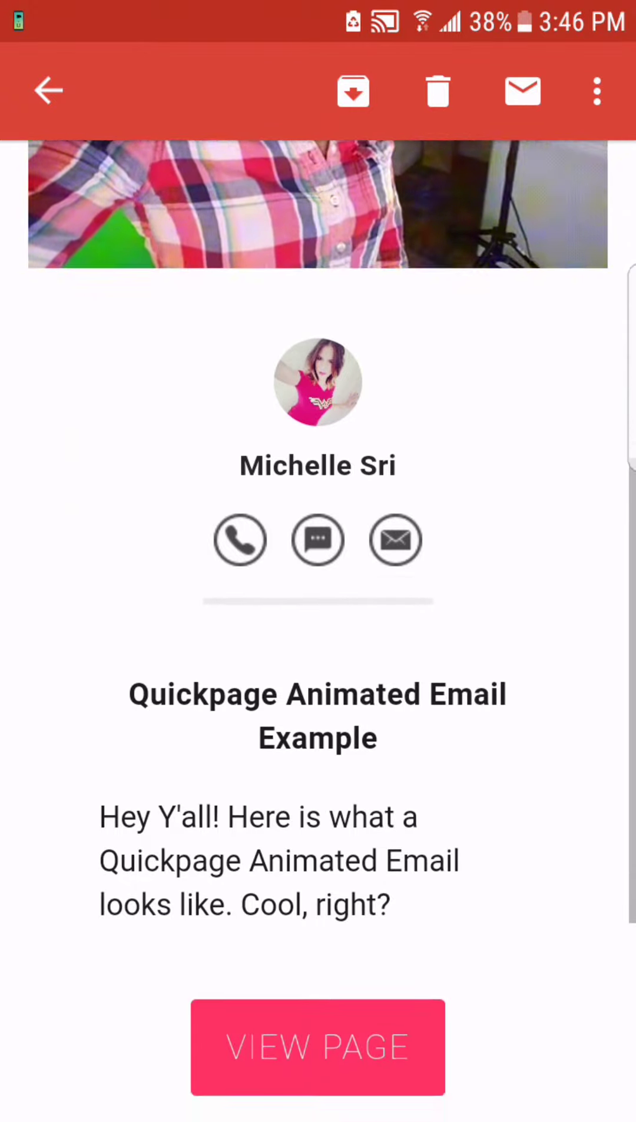
scroll(down, 3)
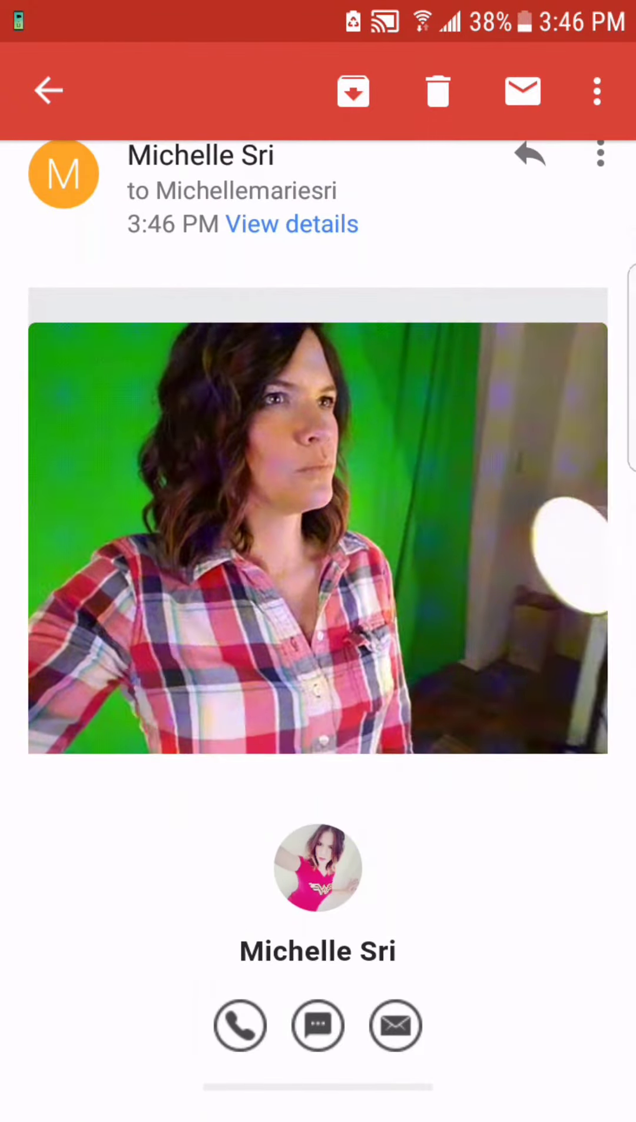
scroll(down, 3)
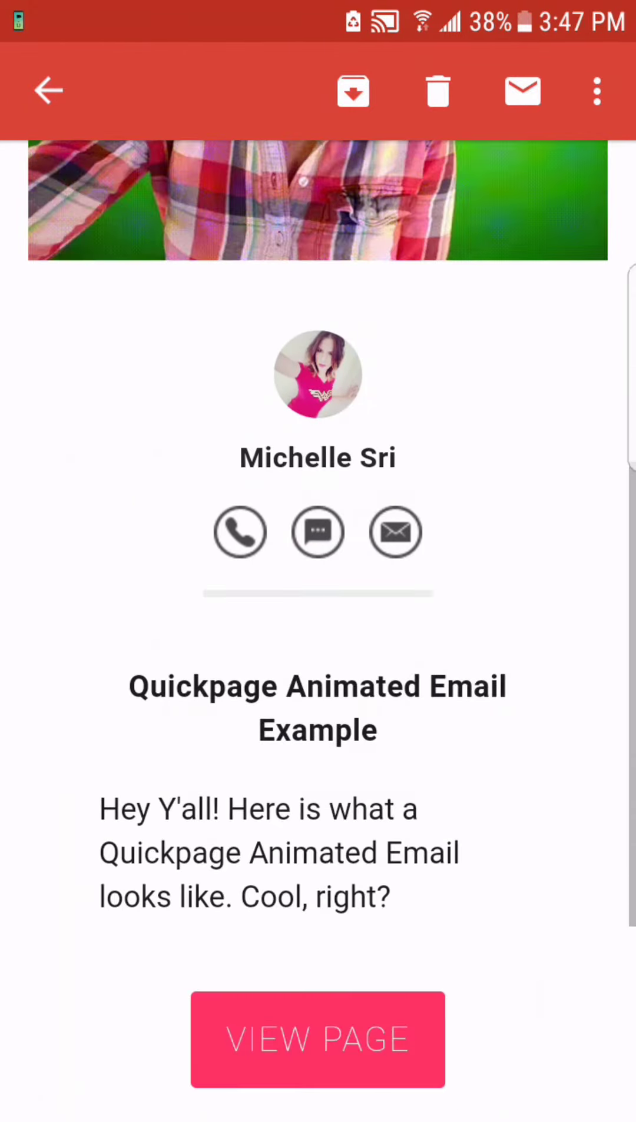
click(318, 1039)
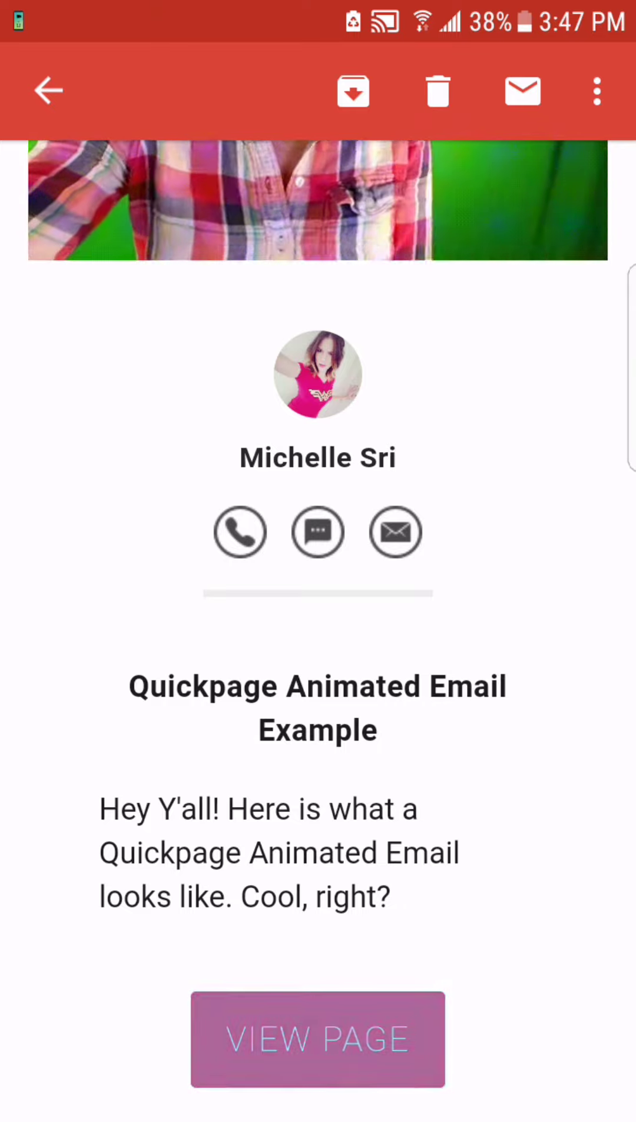